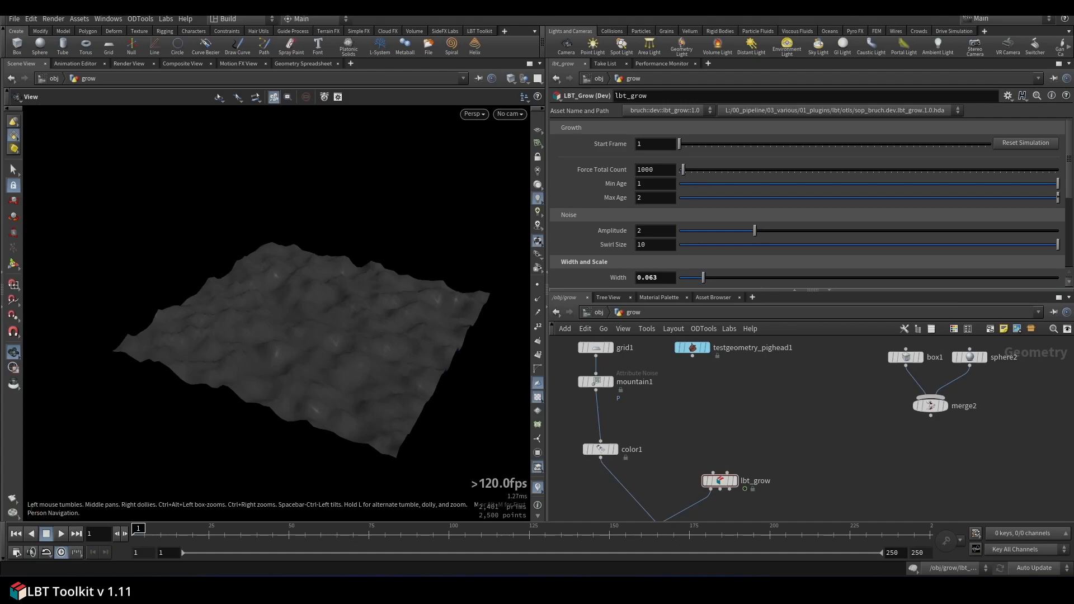
mouse_move(744, 451)
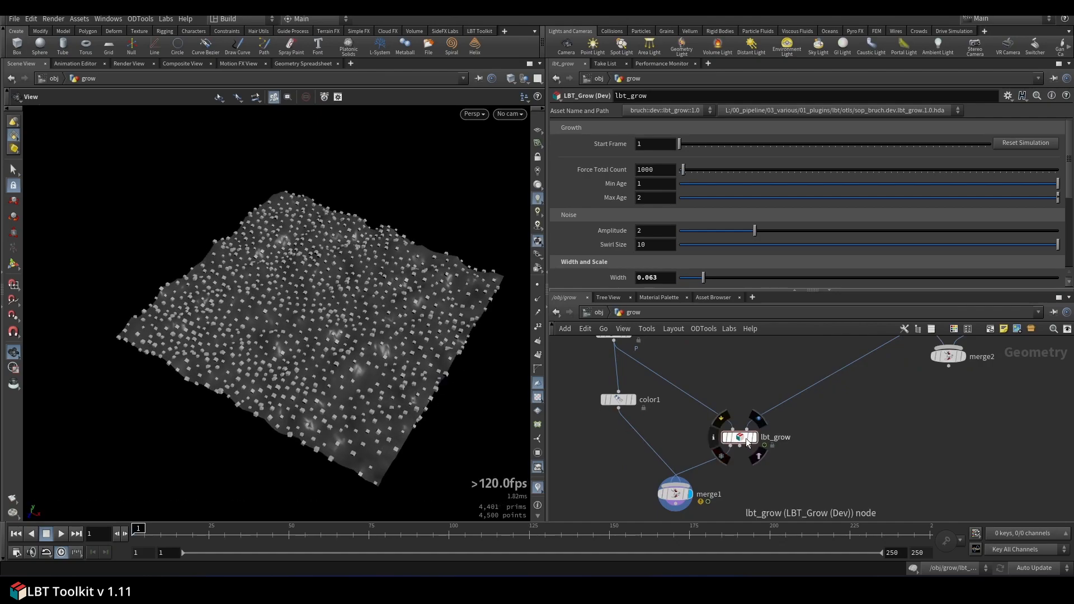
Try a Force Total Count of 100, restore 1000, and scroll to the Width Ramp
left_click(656, 169)
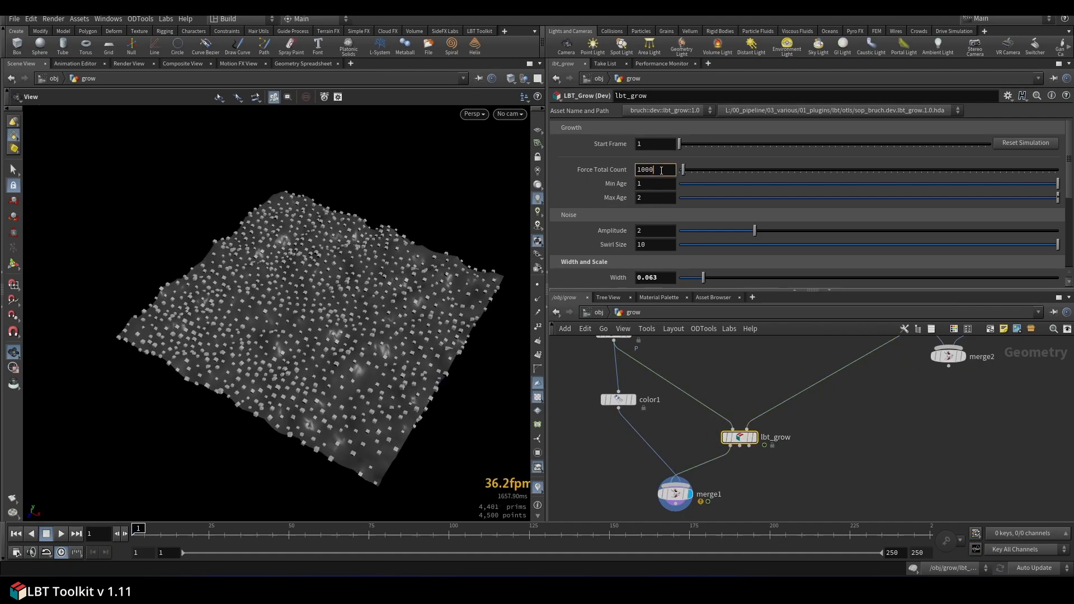
type("100,")
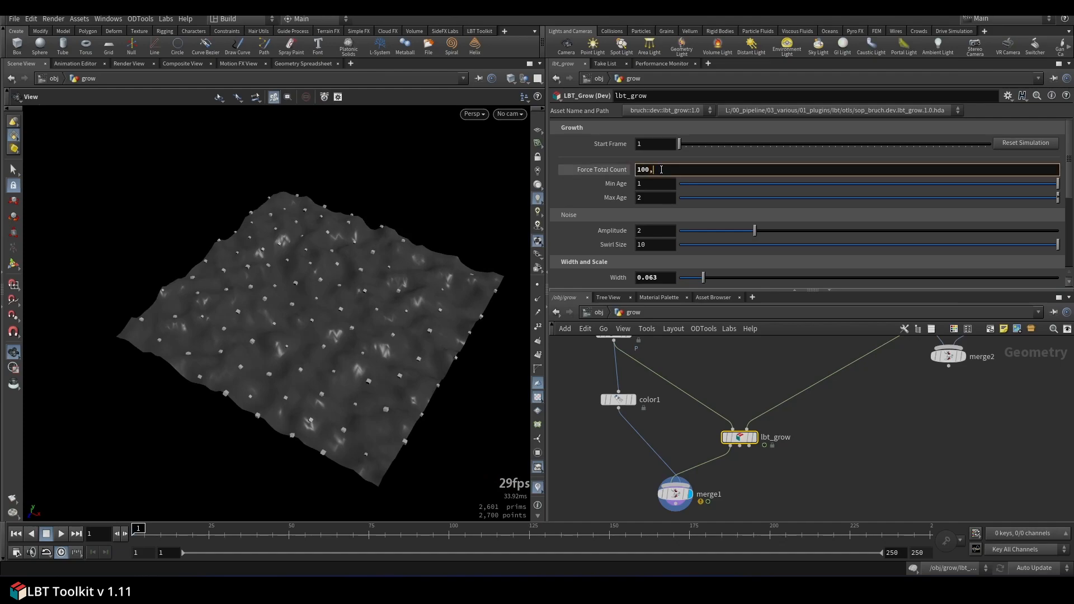
type("1000")
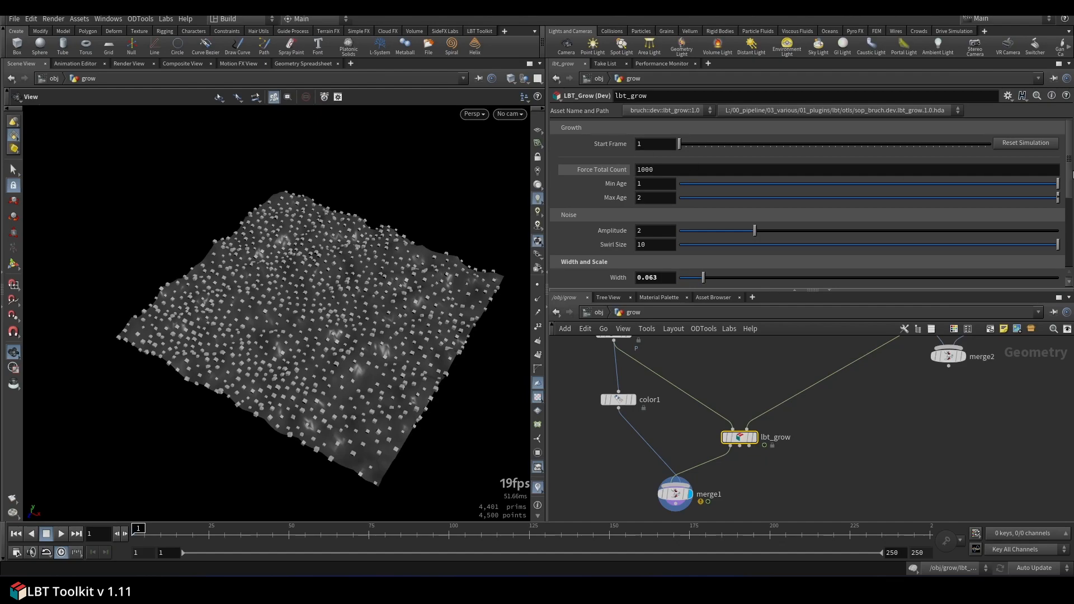
mouse_move(889, 271)
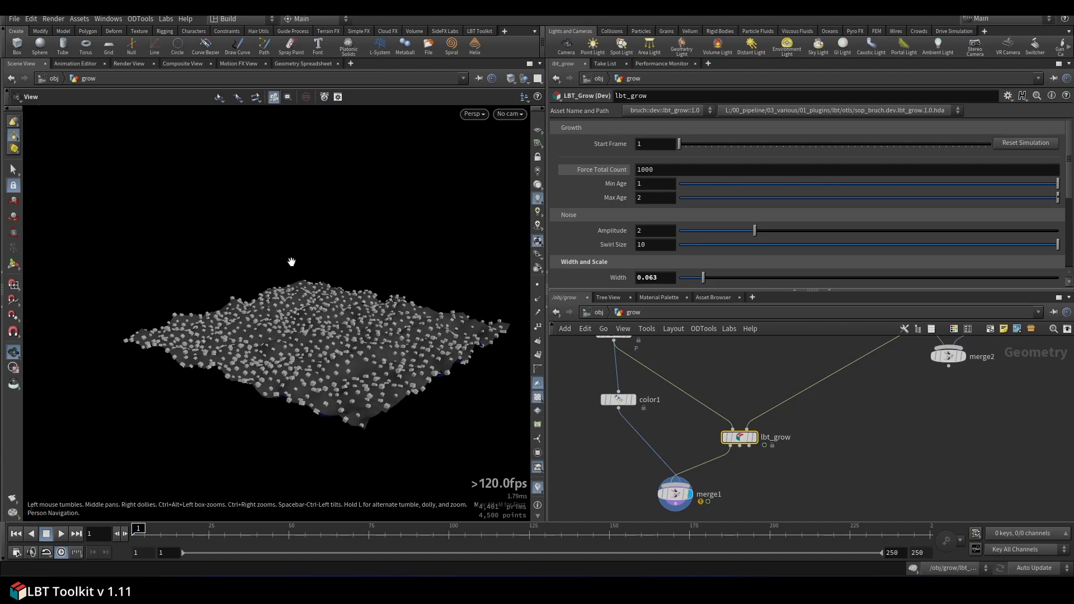
mouse_move(315, 350)
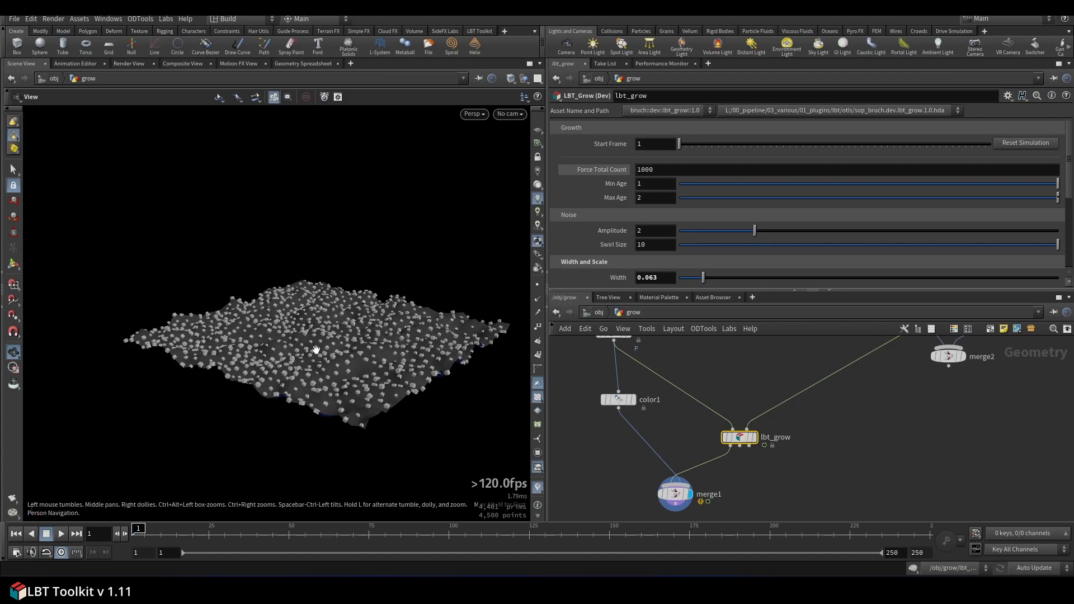
mouse_move(375, 248)
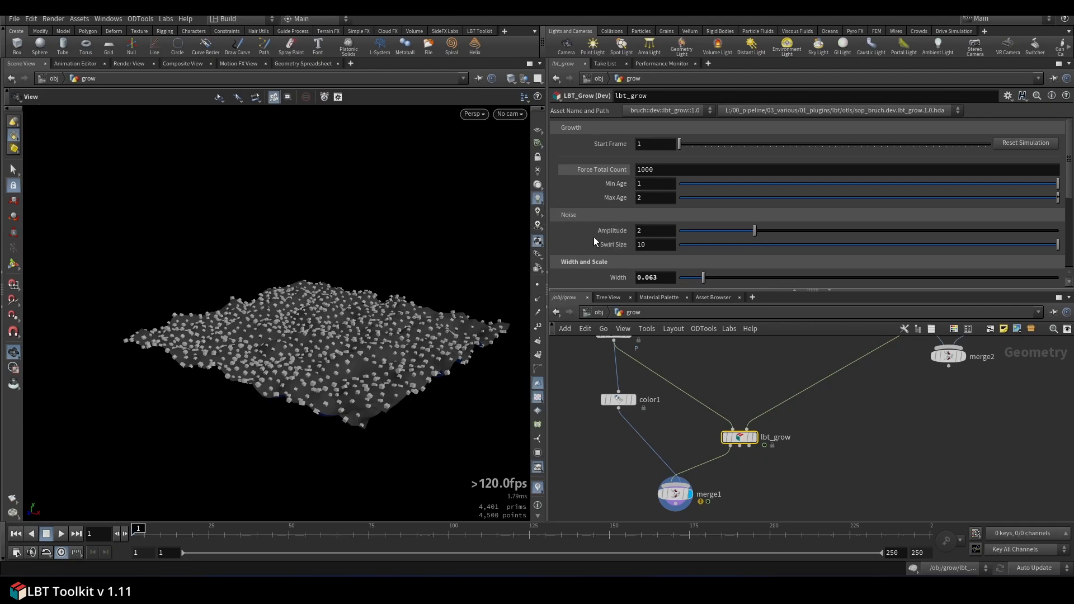
mouse_move(601, 269)
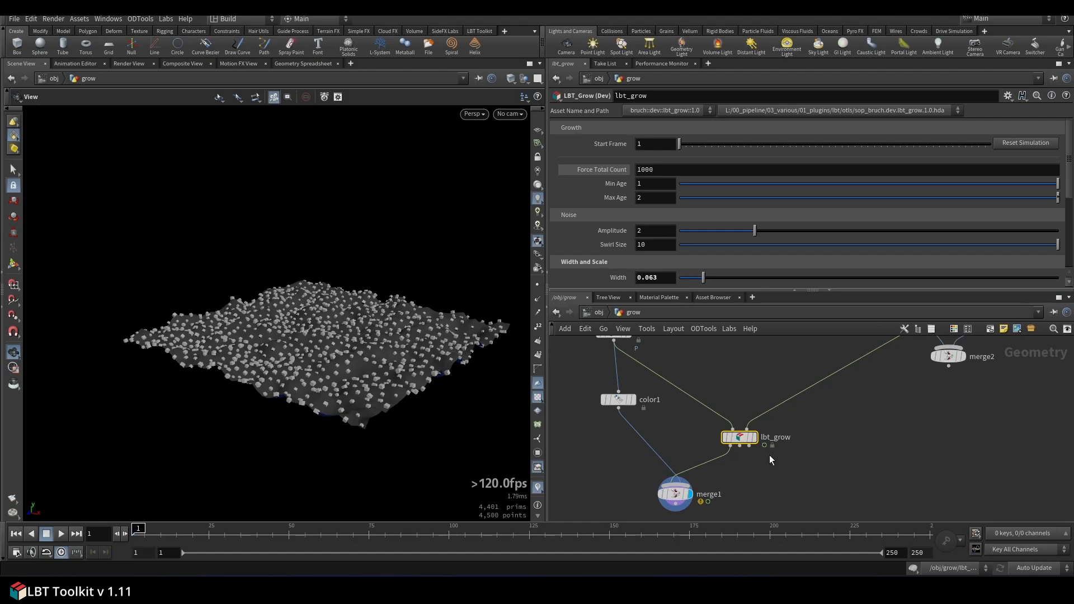
mouse_move(737, 427)
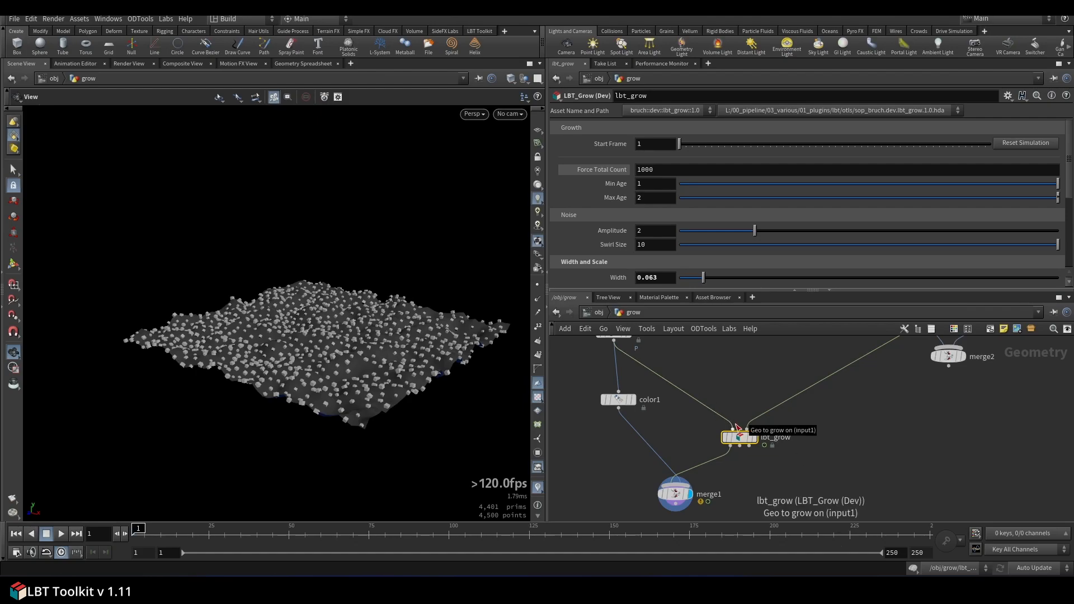
scroll("down", 3)
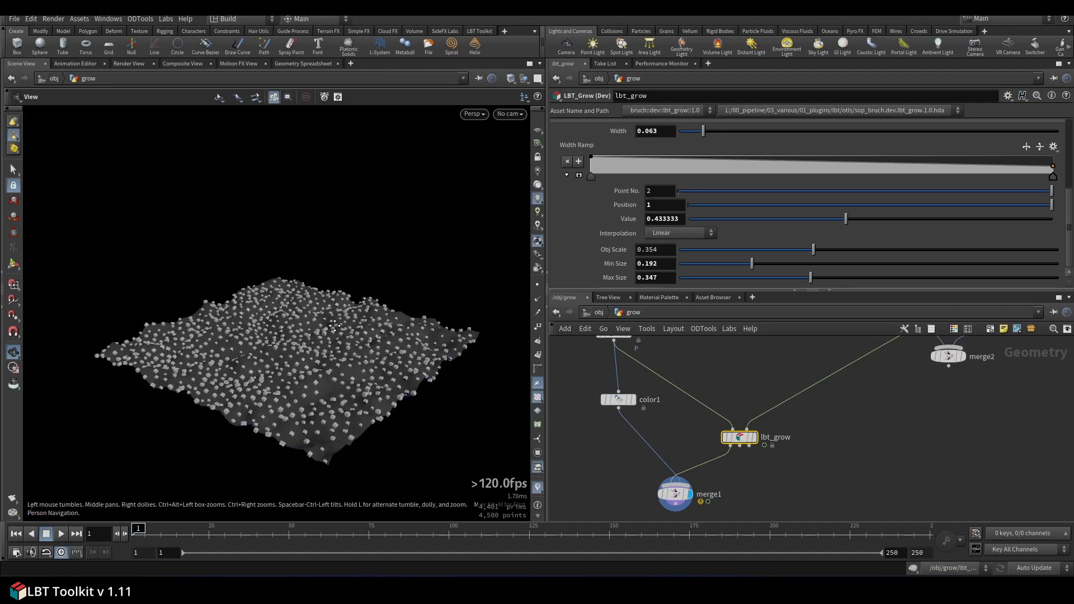
Play the growth and test a Swirl Size of 4 before restoring 10
left_click(61, 533)
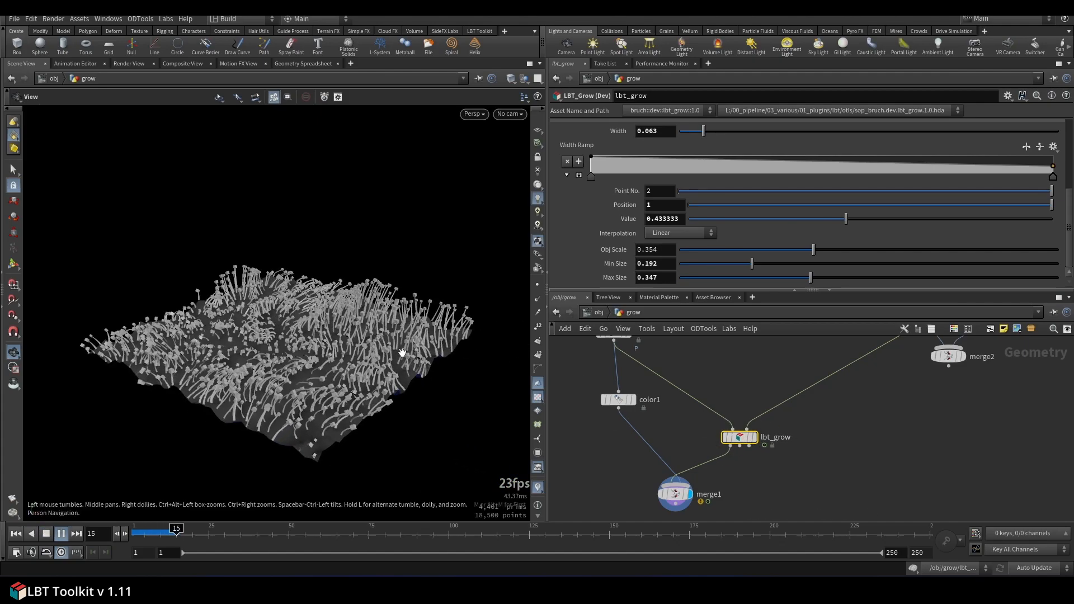
left_click(61, 534)
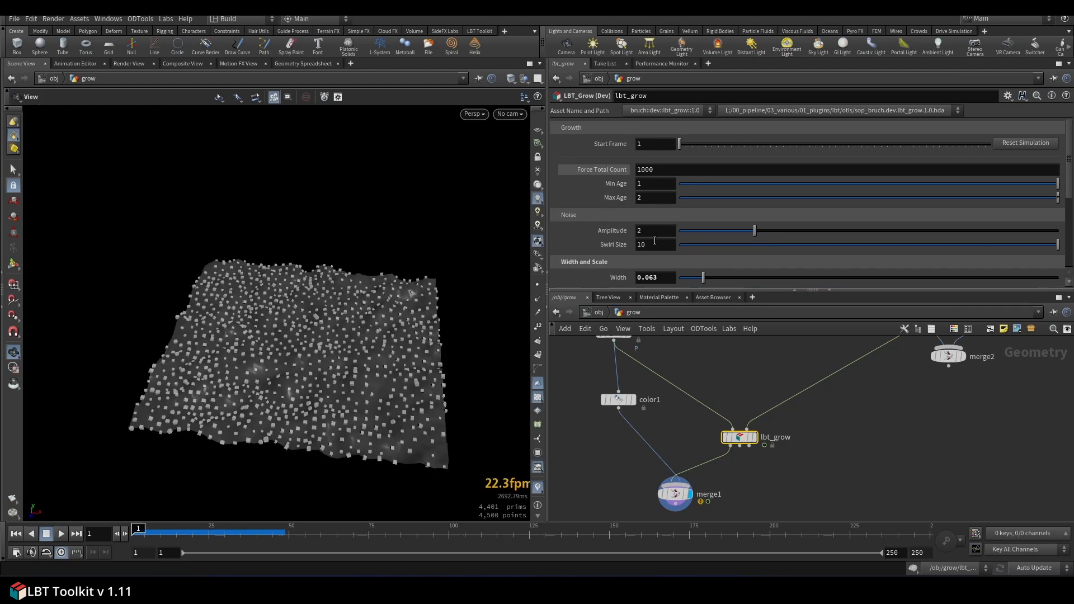
mouse_move(658, 230)
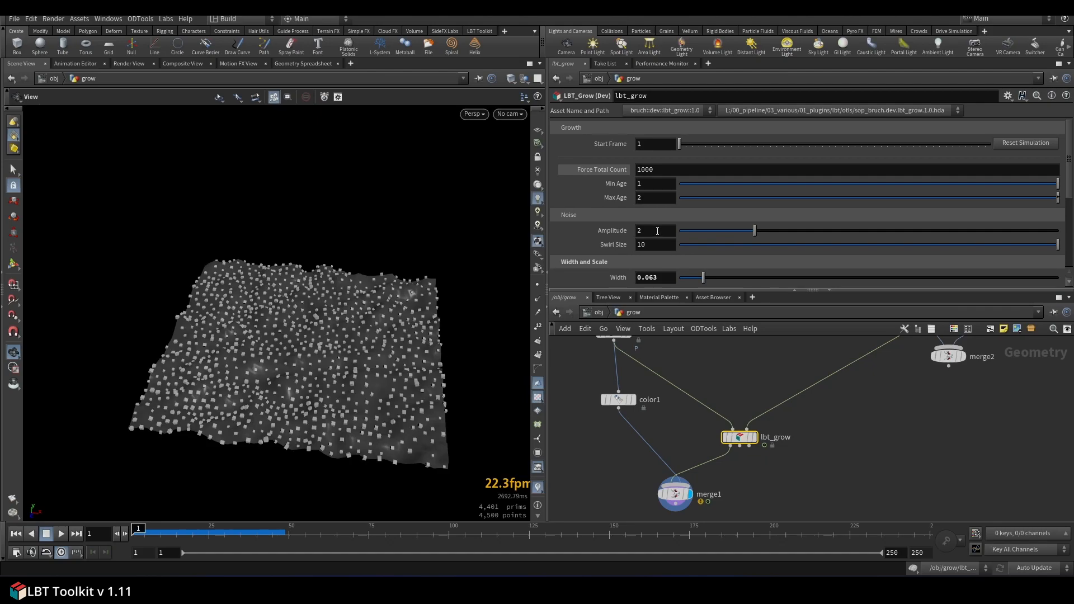
left_click(655, 231)
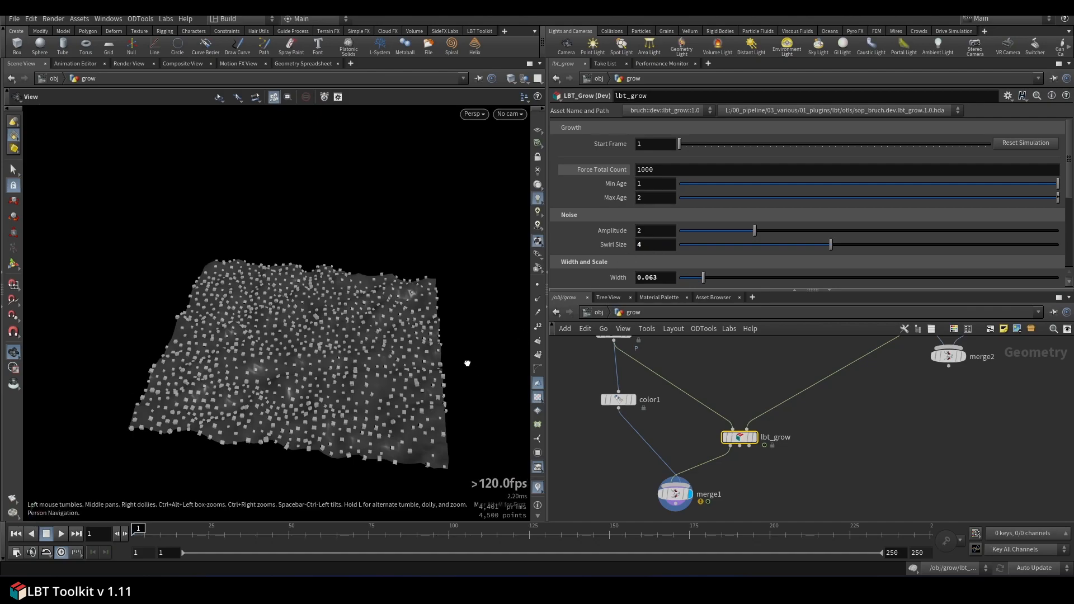
left_click(61, 534)
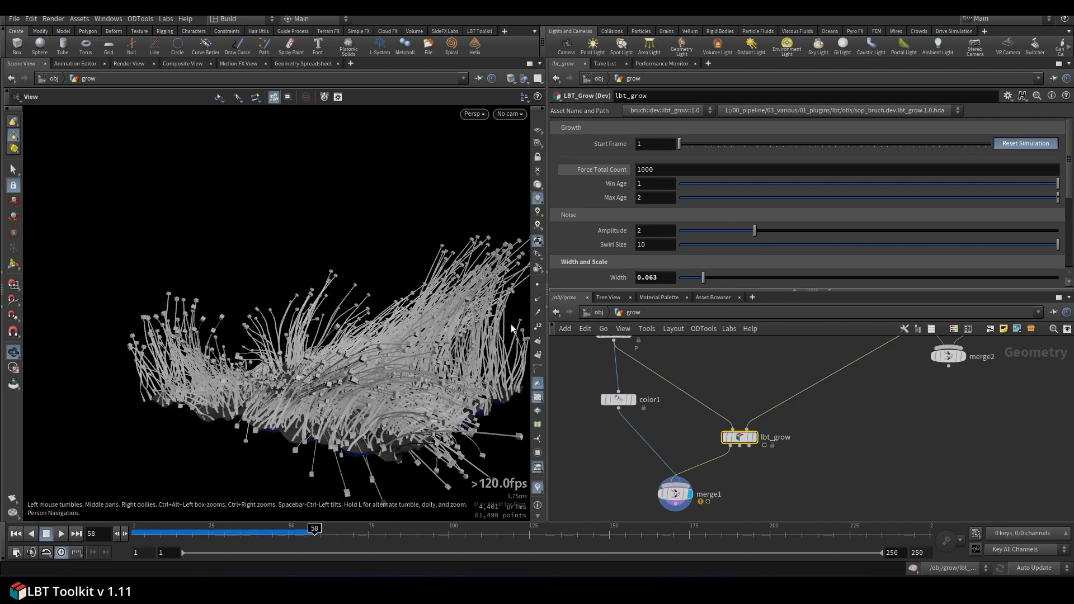
Reset the simulation, replay to frame 54, and orbit closer to the stems
left_click(1025, 142)
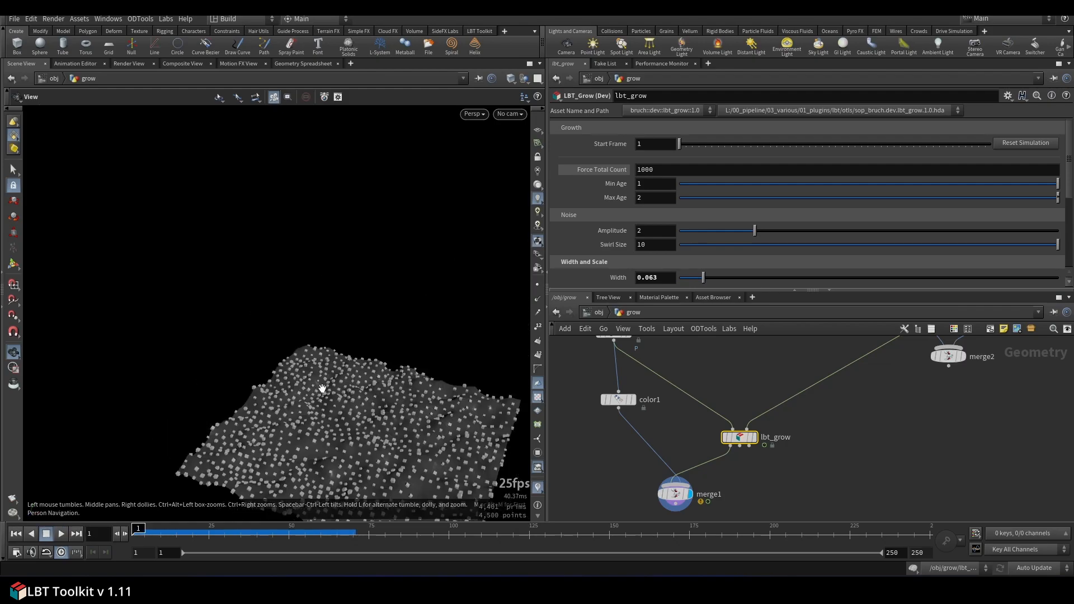
left_click(61, 534)
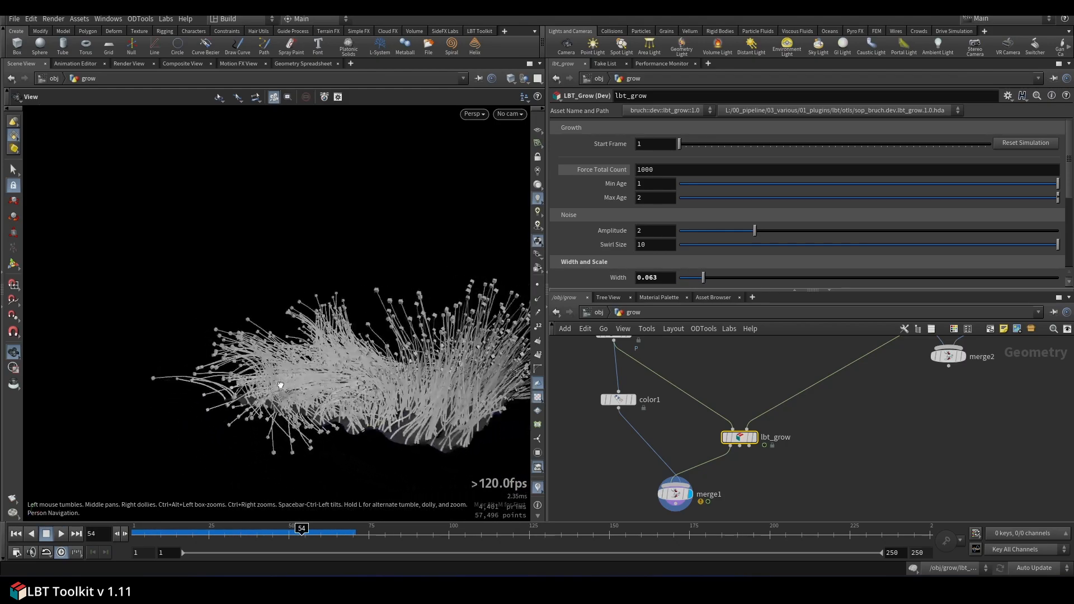
left_click_drag(279, 385, 385, 370)
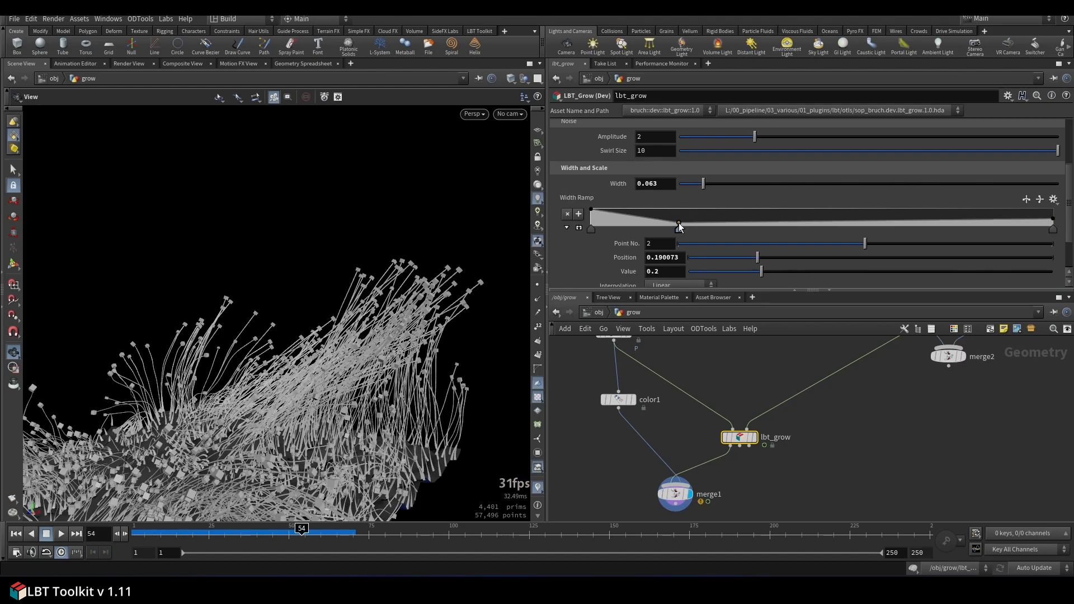
Add a Width Ramp point at position 0.2 with value 0.2
left_click_drag(678, 226, 677, 220)
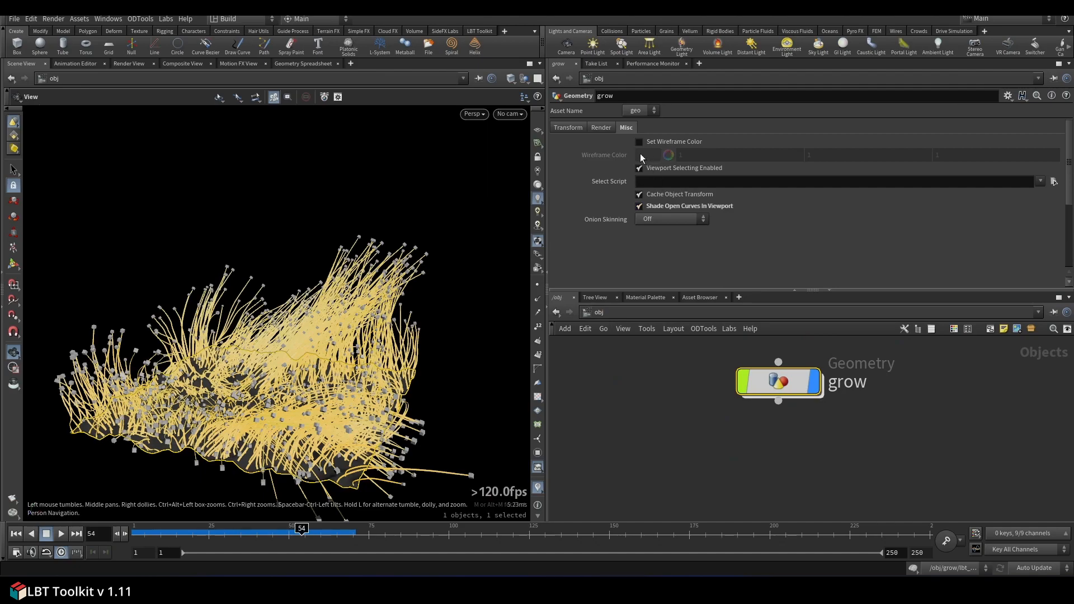
mouse_move(648, 139)
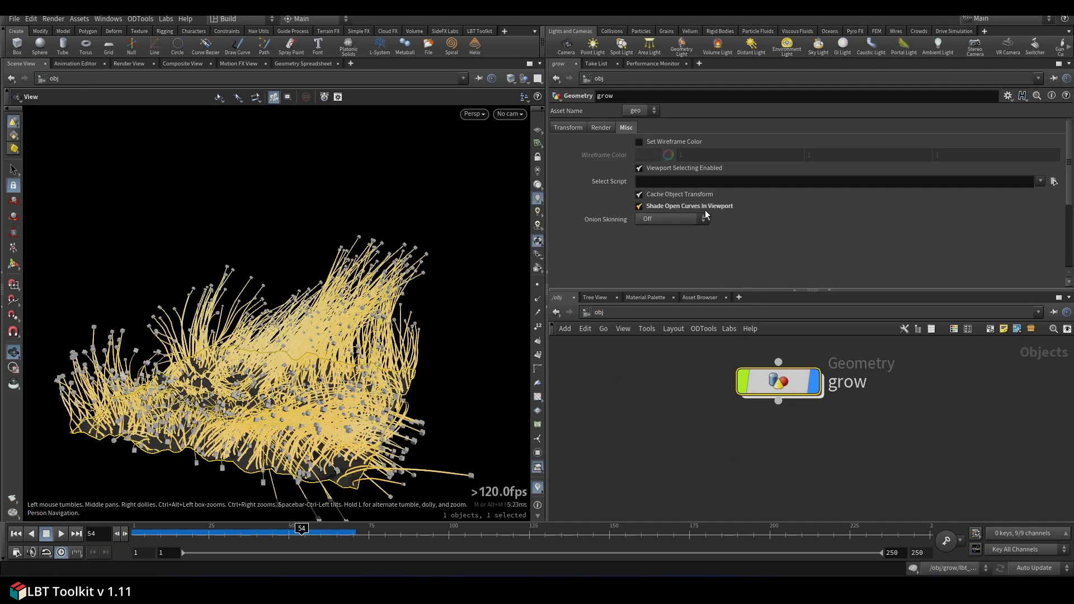
Toggle Shade Open Curves In Viewport back on and dive into the grow network
left_click(639, 206)
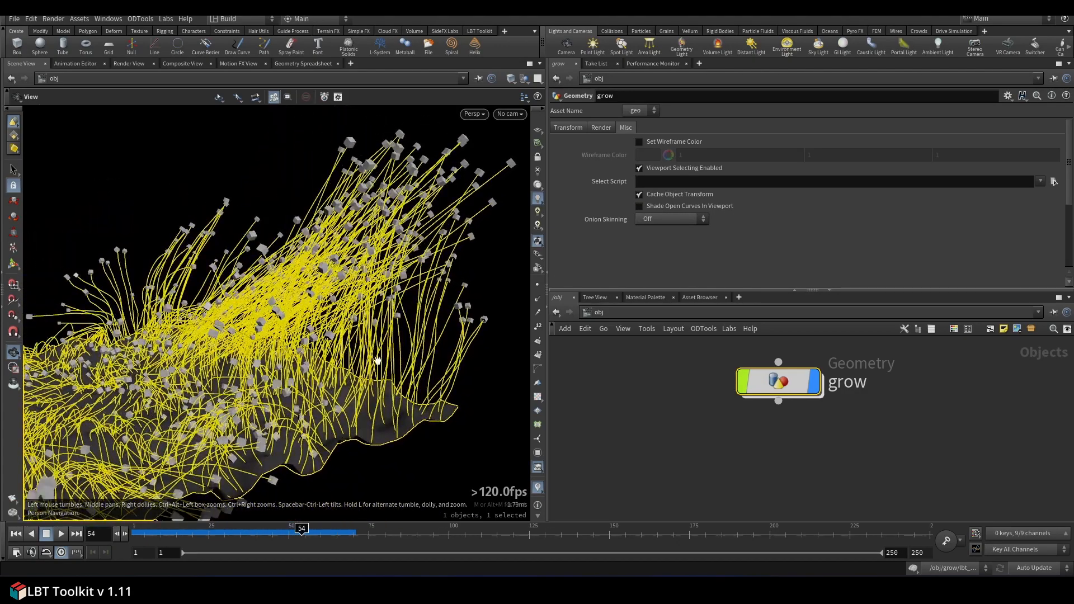
mouse_move(656, 206)
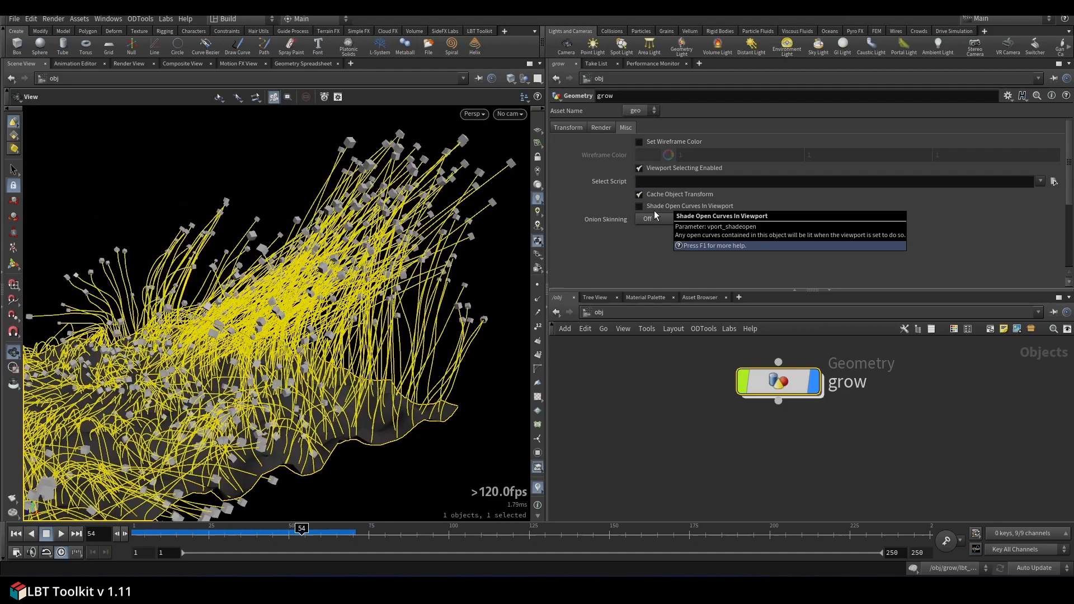
left_click(639, 206)
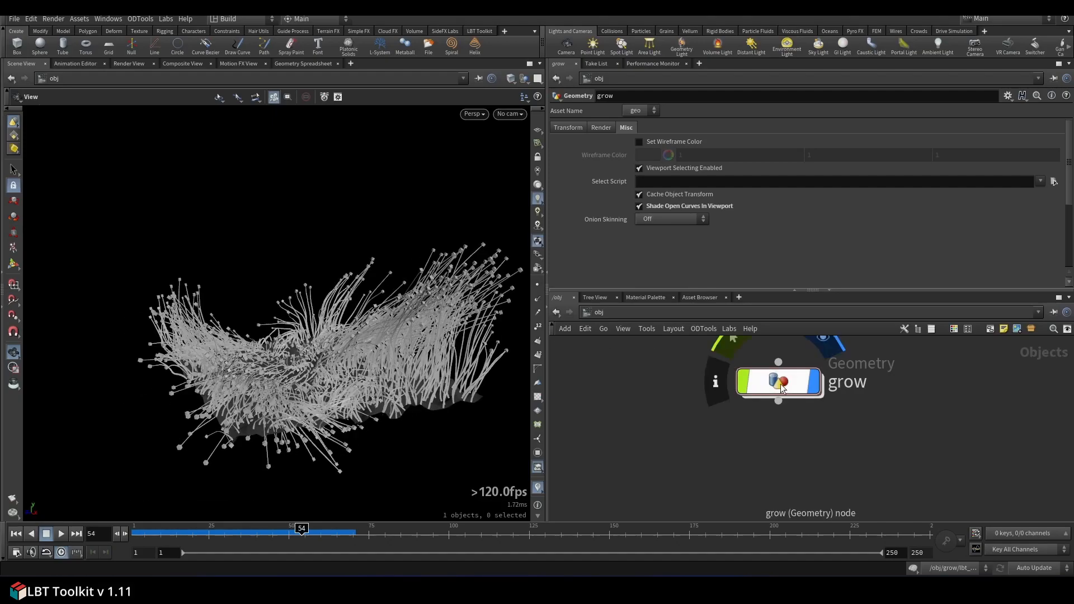
double_click(779, 382)
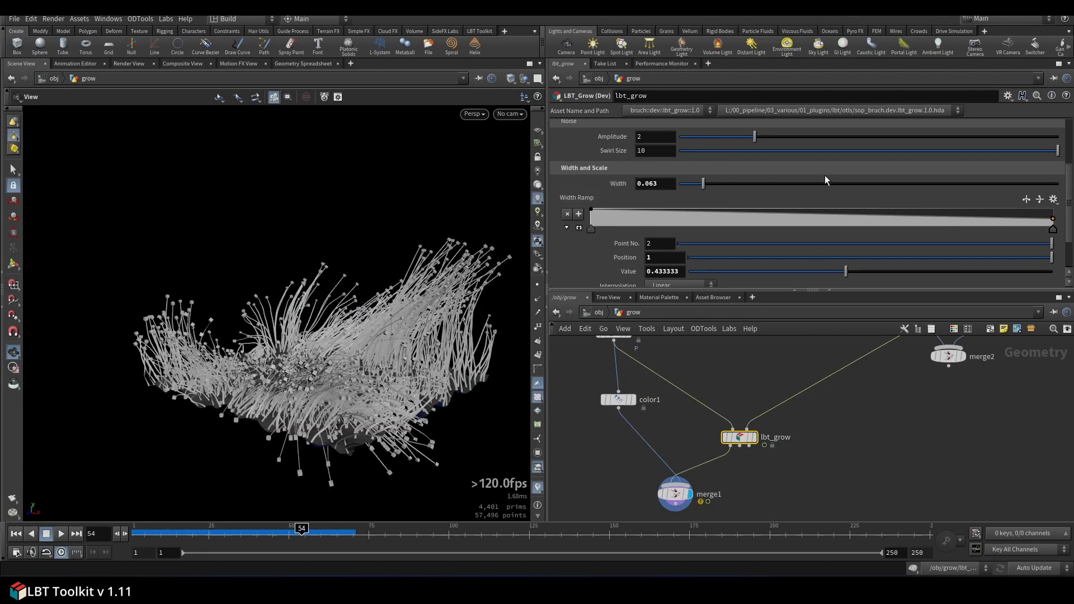
Keep stem Width at 0.064; set tip Obj Scale 0.518, Min Size 0.254, Max Size 0.417
left_click_drag(702, 183, 836, 183)
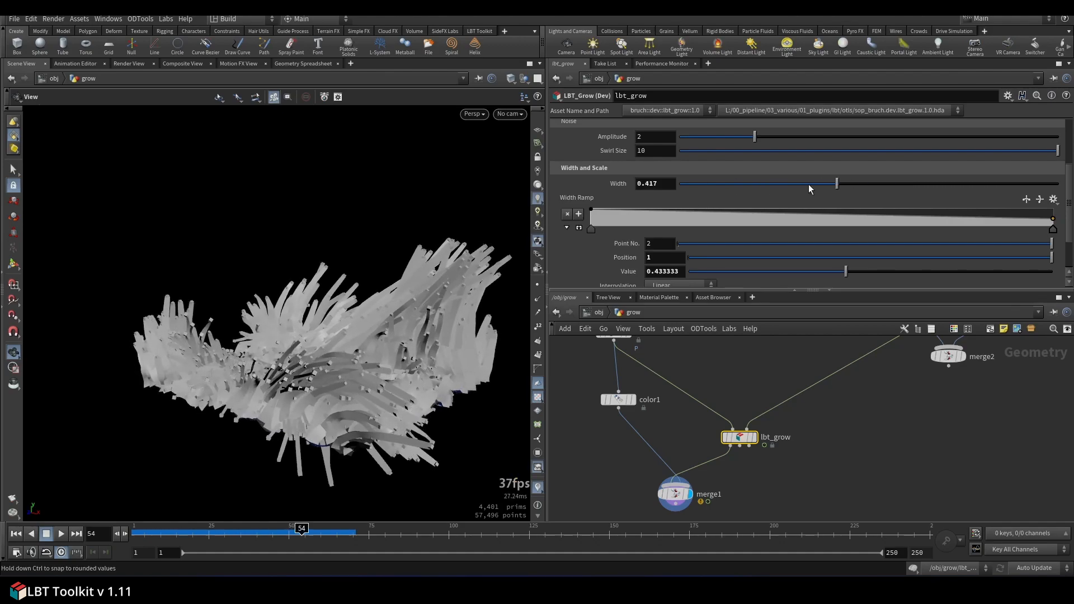
left_click_drag(836, 183, 702, 183)
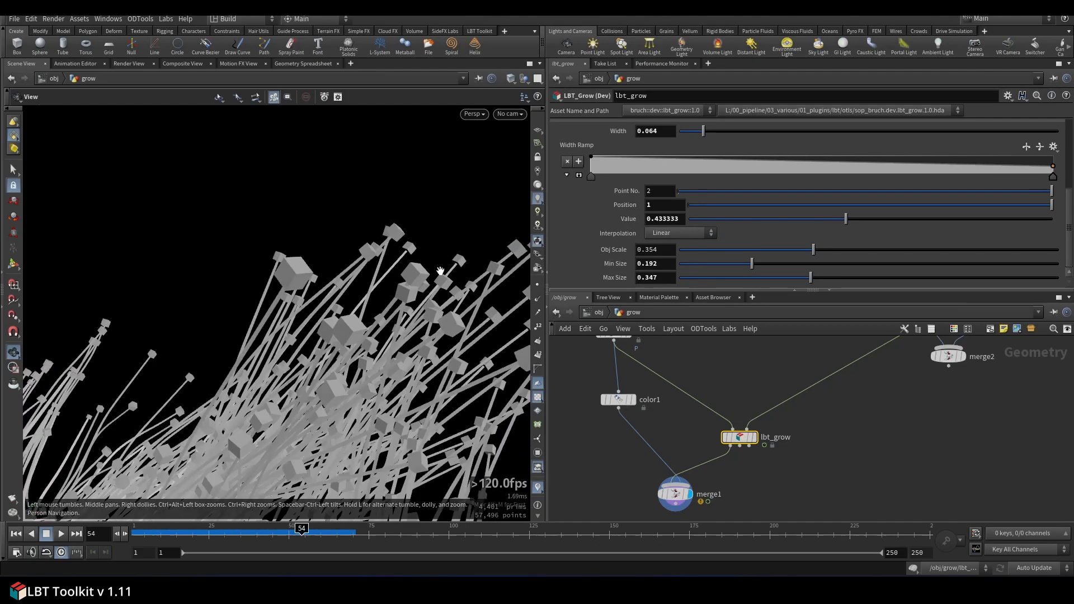
left_click_drag(752, 263, 679, 263)
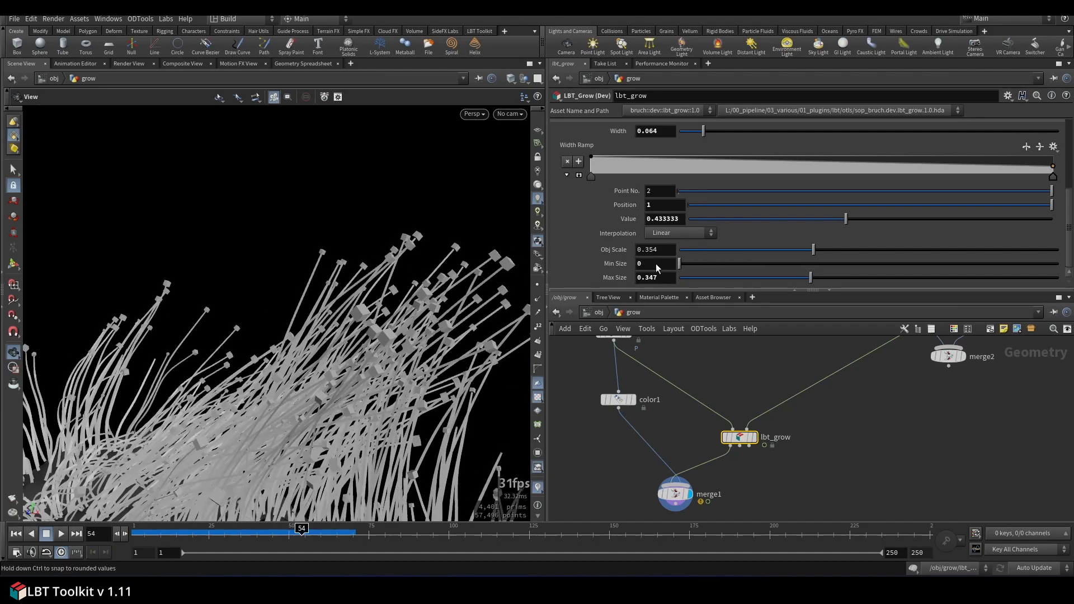
left_click_drag(678, 263, 740, 263)
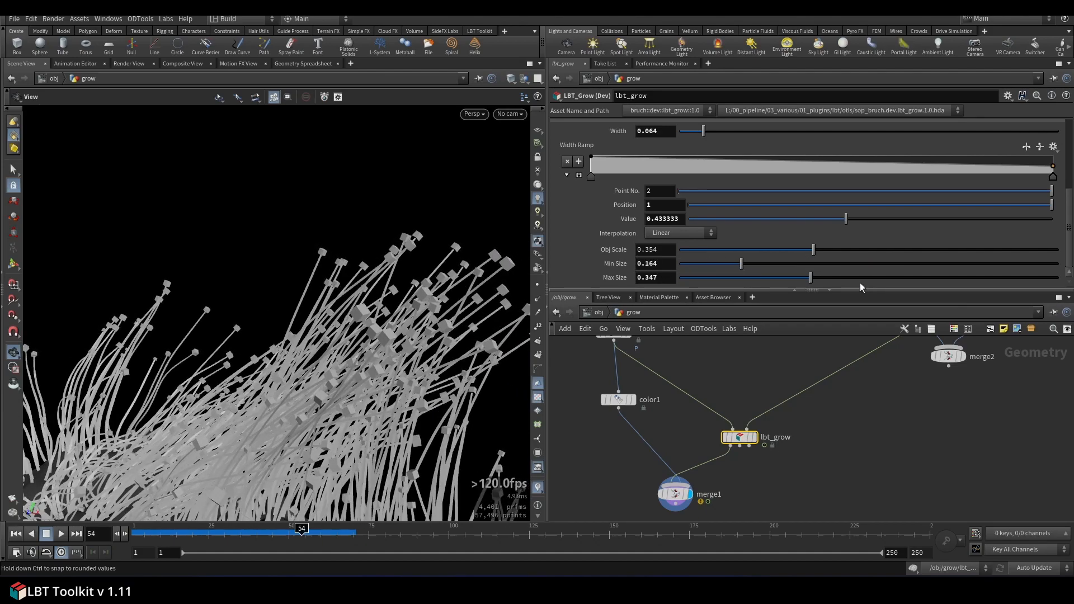
left_click_drag(812, 277, 767, 277)
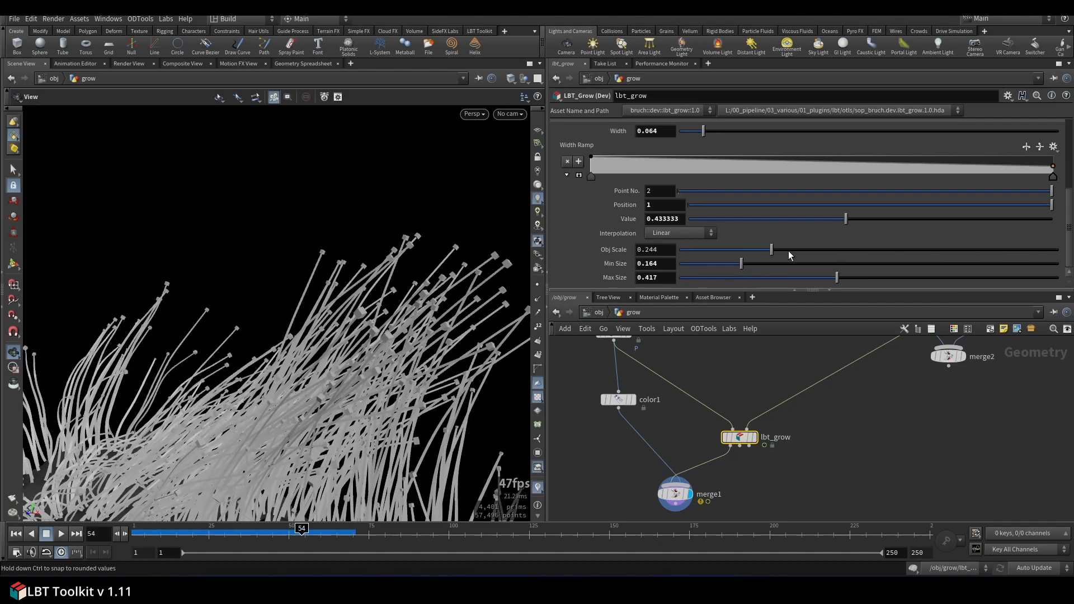
left_click_drag(769, 248, 875, 249)
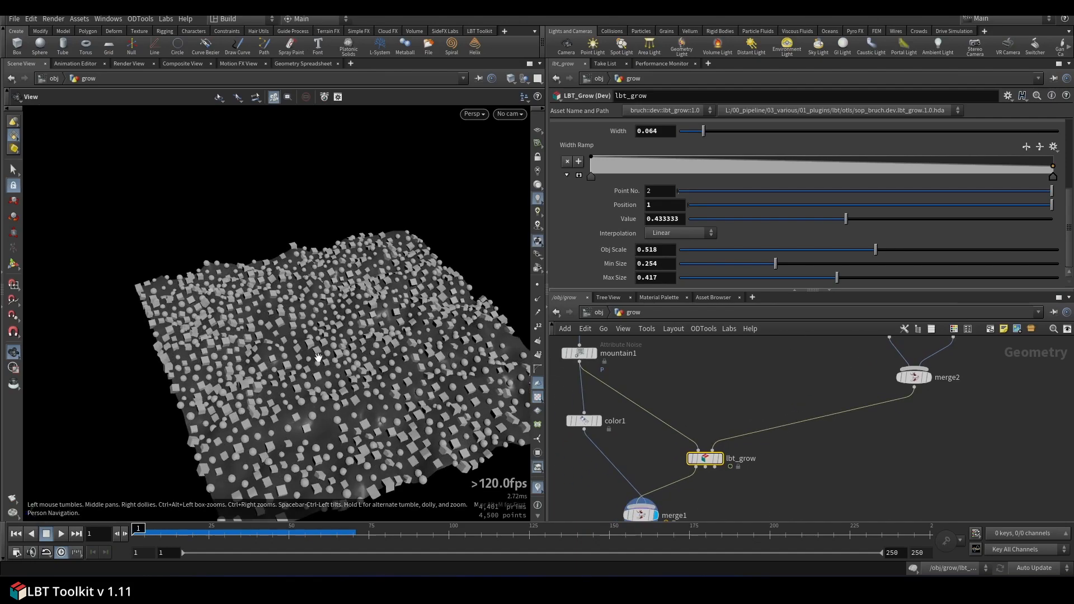
Play the growth, inspect the sphere tip settings, and replay from the pig head source
left_click(61, 534)
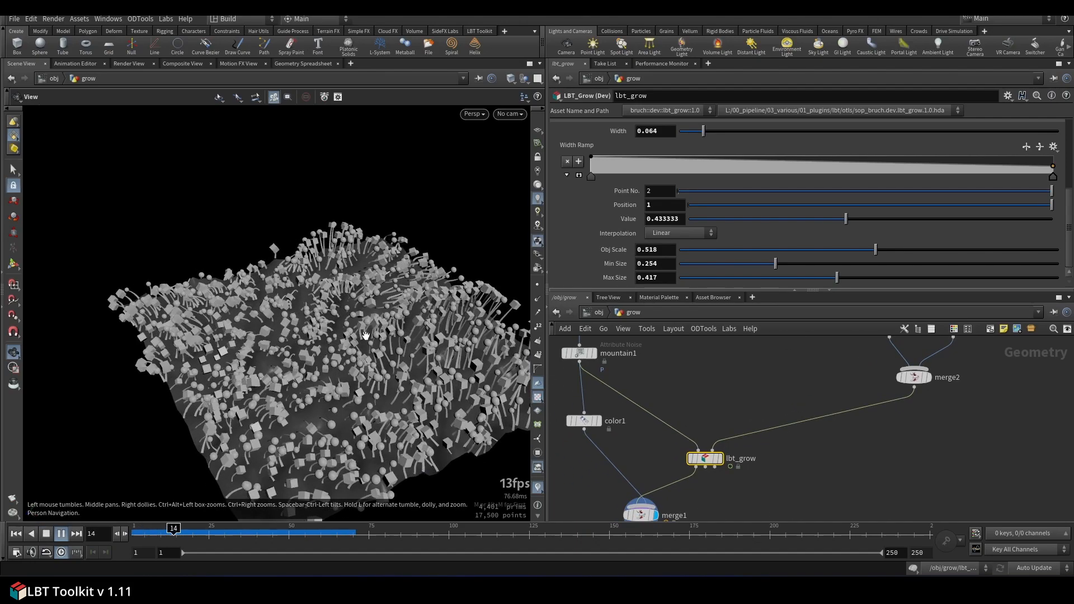
left_click(61, 534)
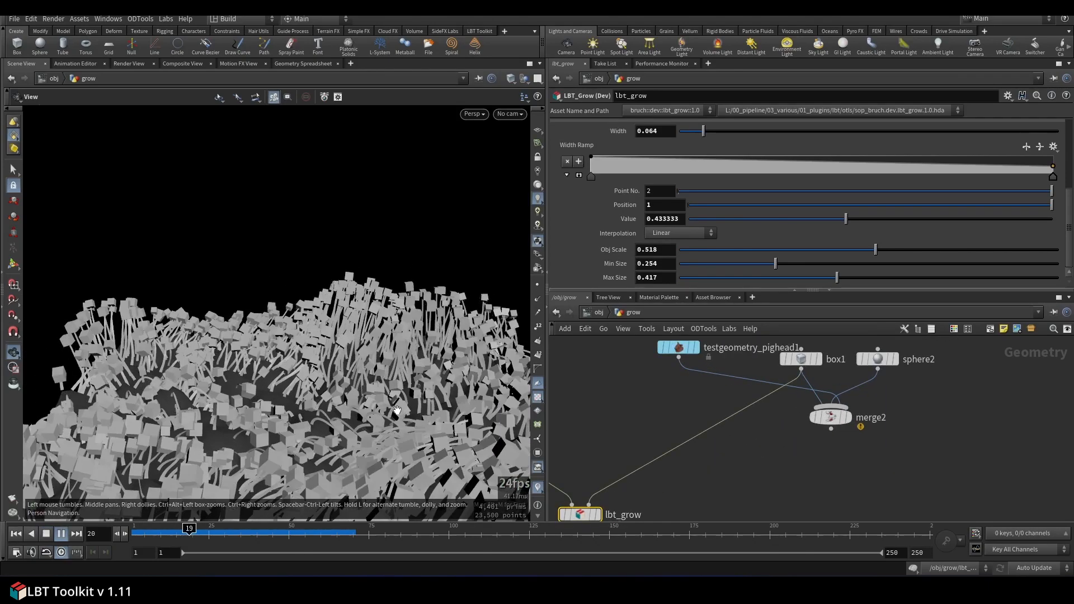
left_click(877, 358)
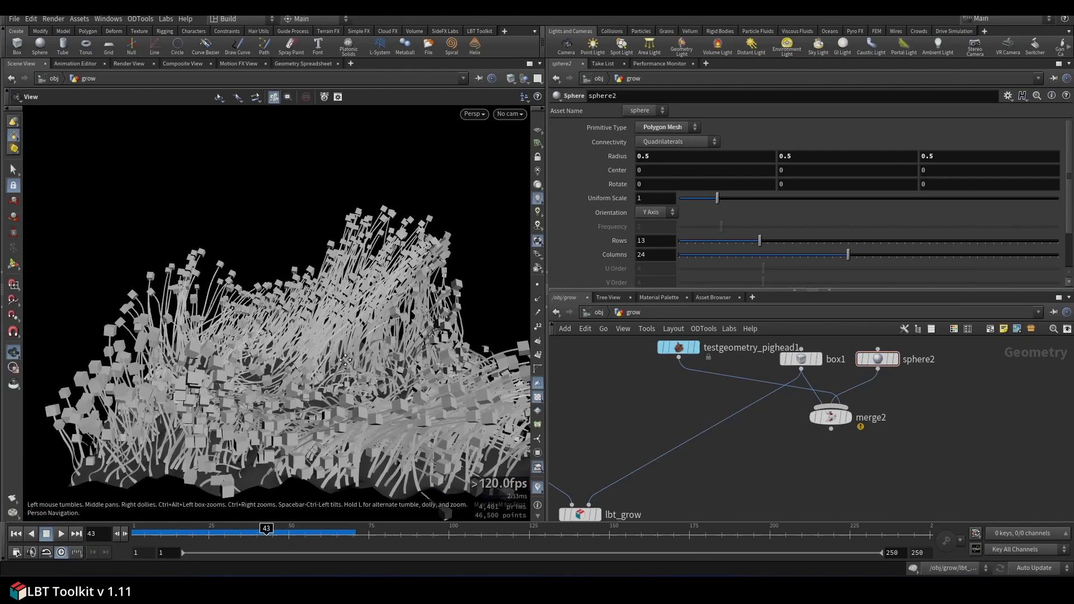
left_click(61, 534)
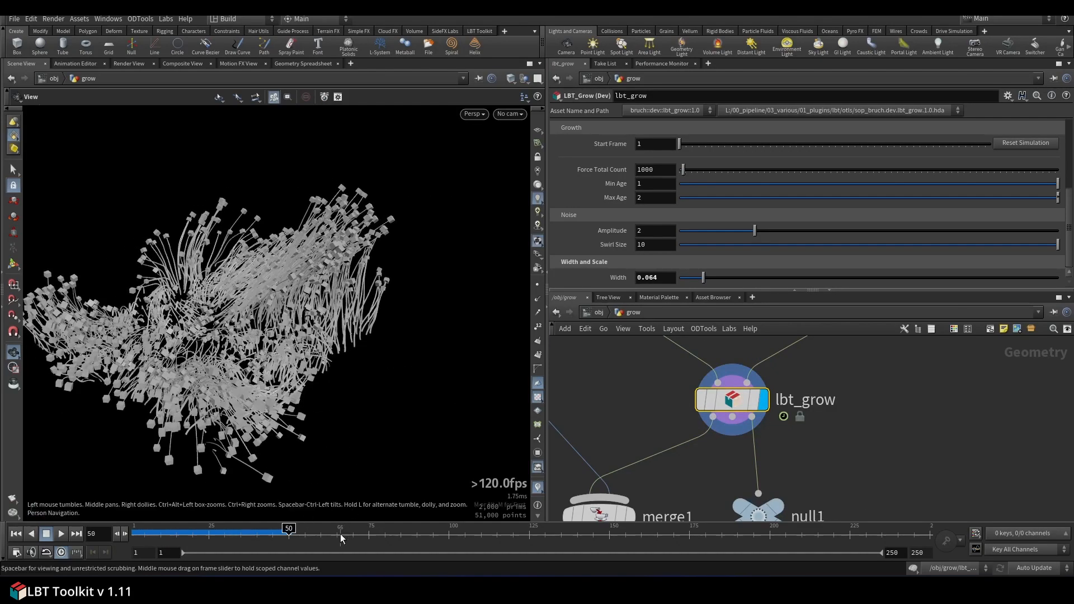
Zoom and orbit around the stems, then view null1's dense tube stems in wireframe-on-shaded display
left_click_drag(287, 528, 279, 528)
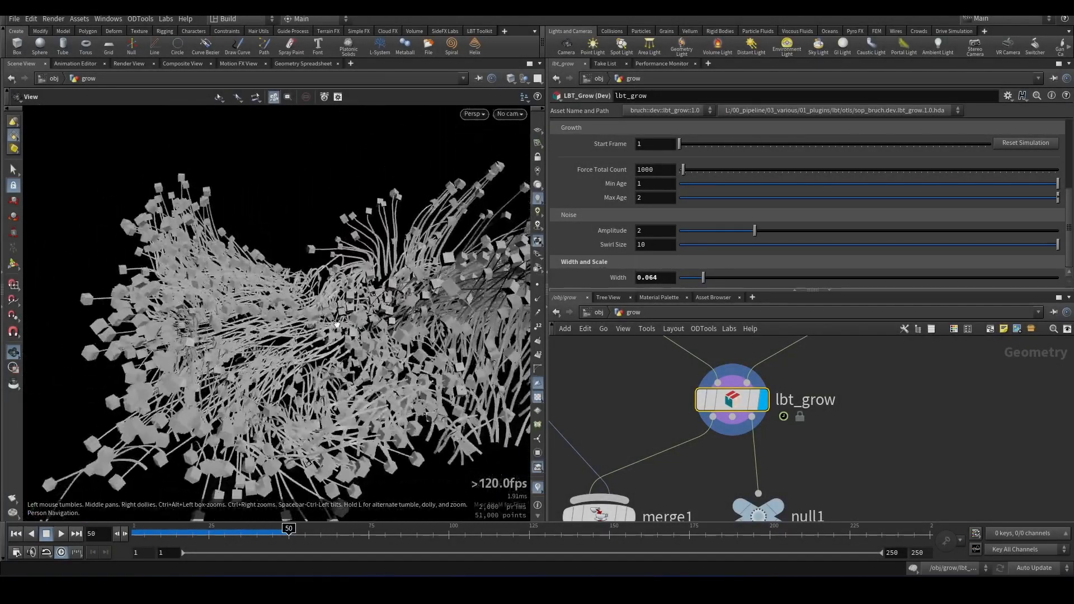
left_click_drag(336, 322, 287, 346)
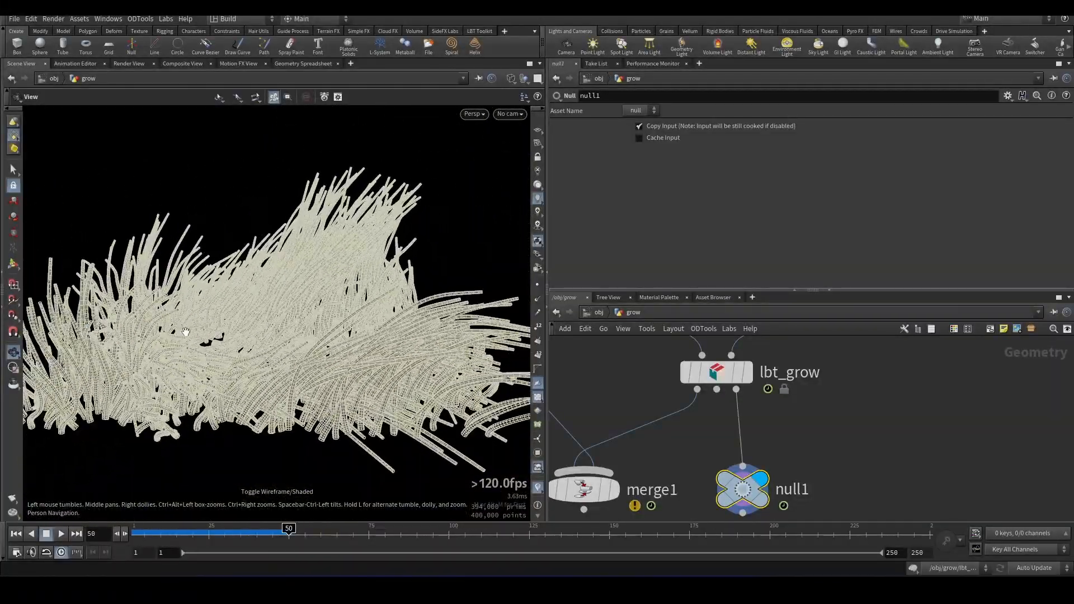
scroll("down", 3)
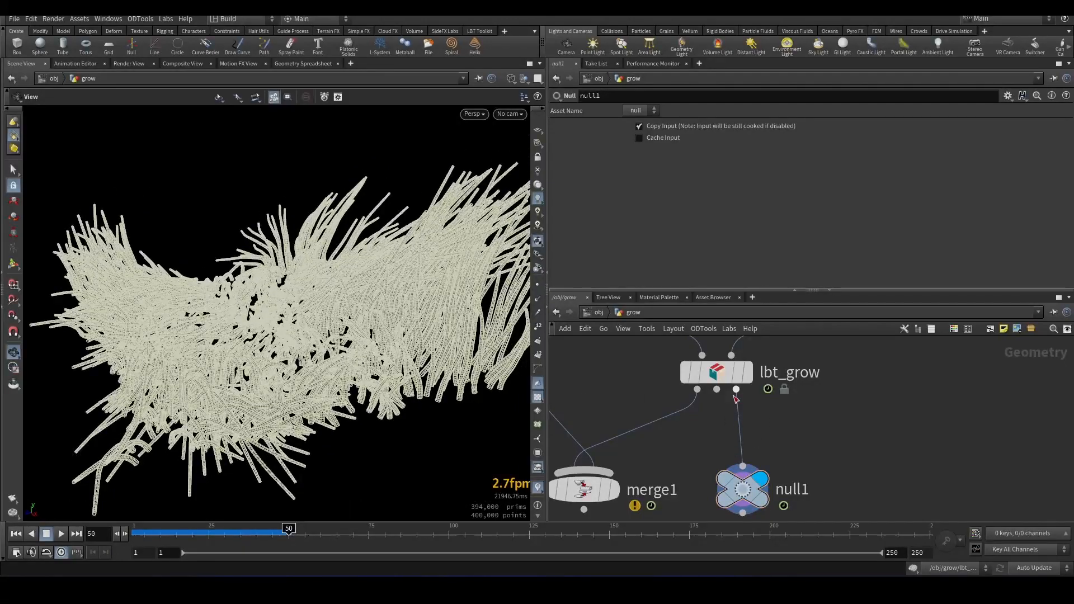
left_click(716, 373)
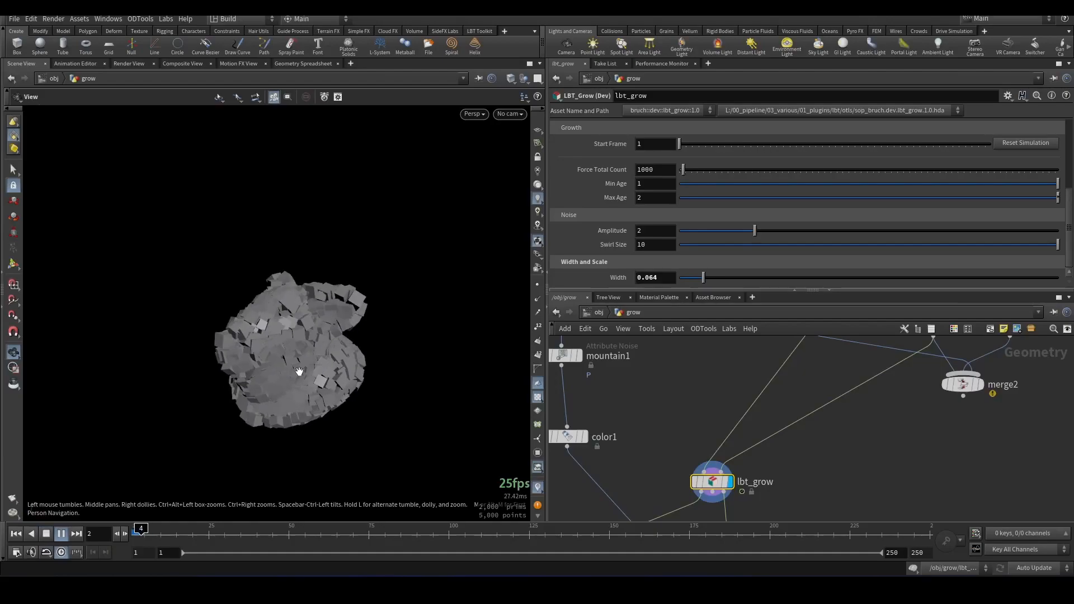
Set noise Amplitude 0, Width 0.019, Obj Scale 0.112, then reset the simulation
left_click(61, 534)
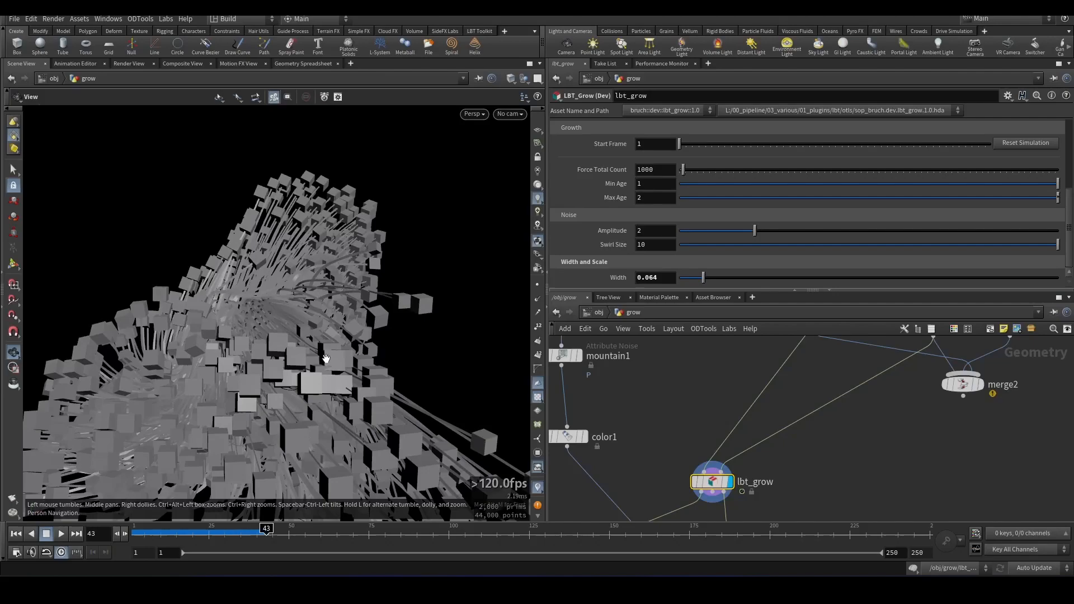
left_click(656, 231)
type("0")
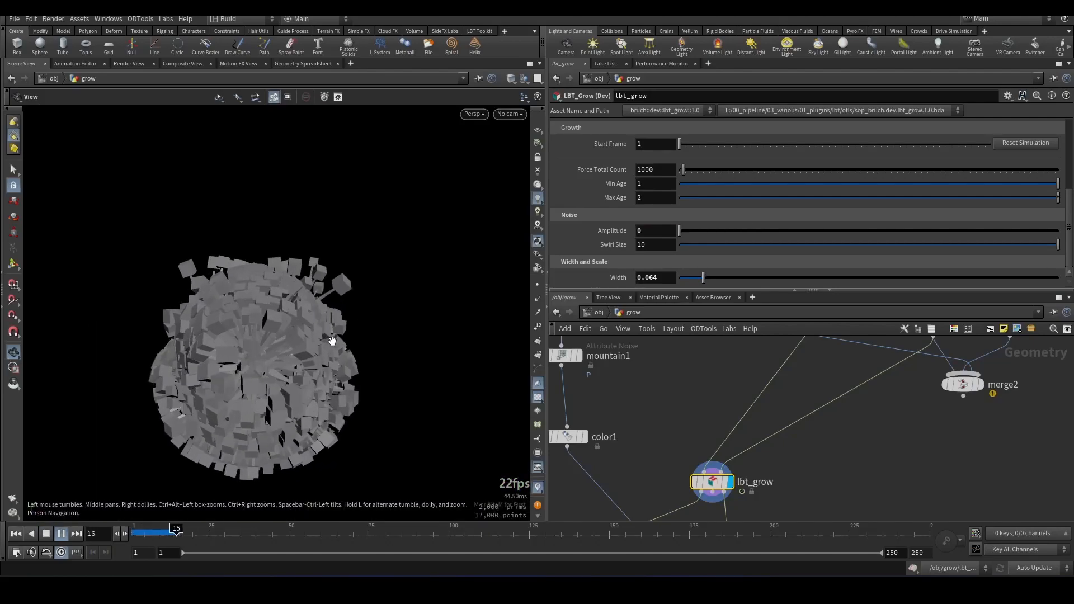
left_click(60, 534)
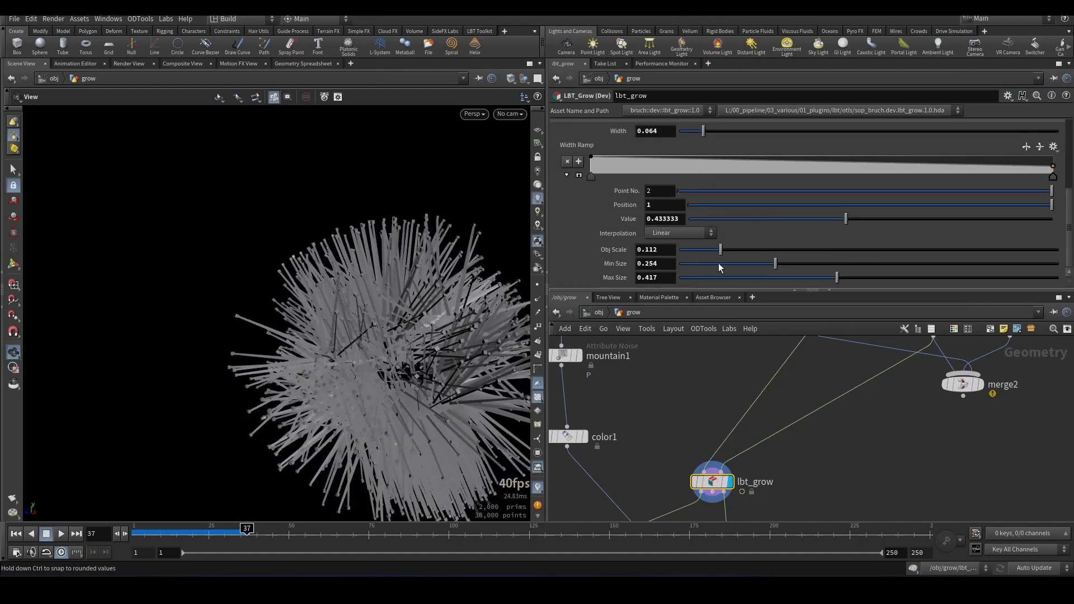
left_click_drag(702, 131, 682, 131)
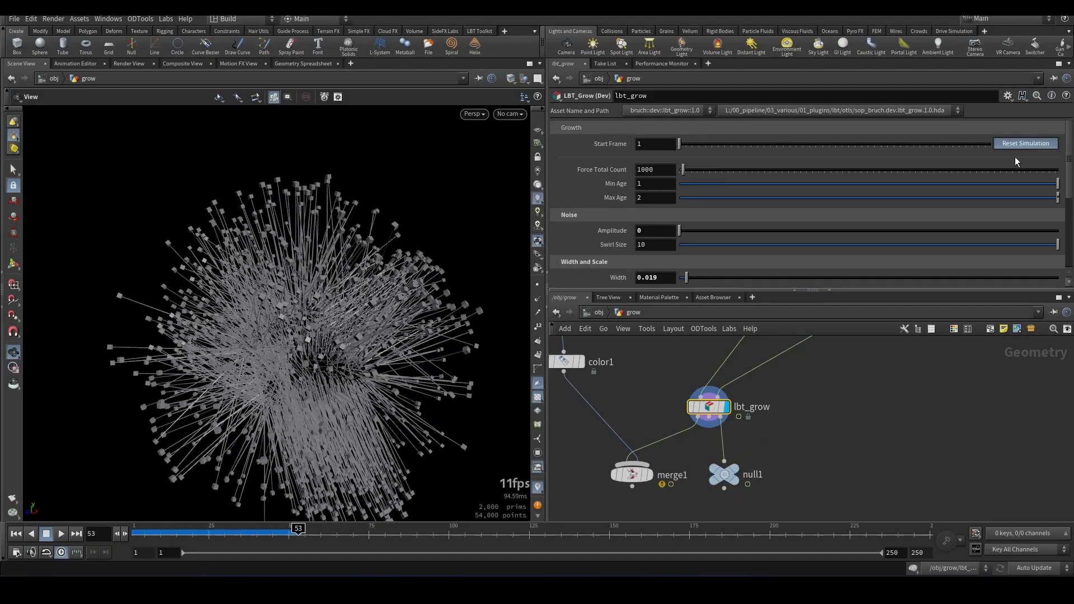
left_click(1026, 144)
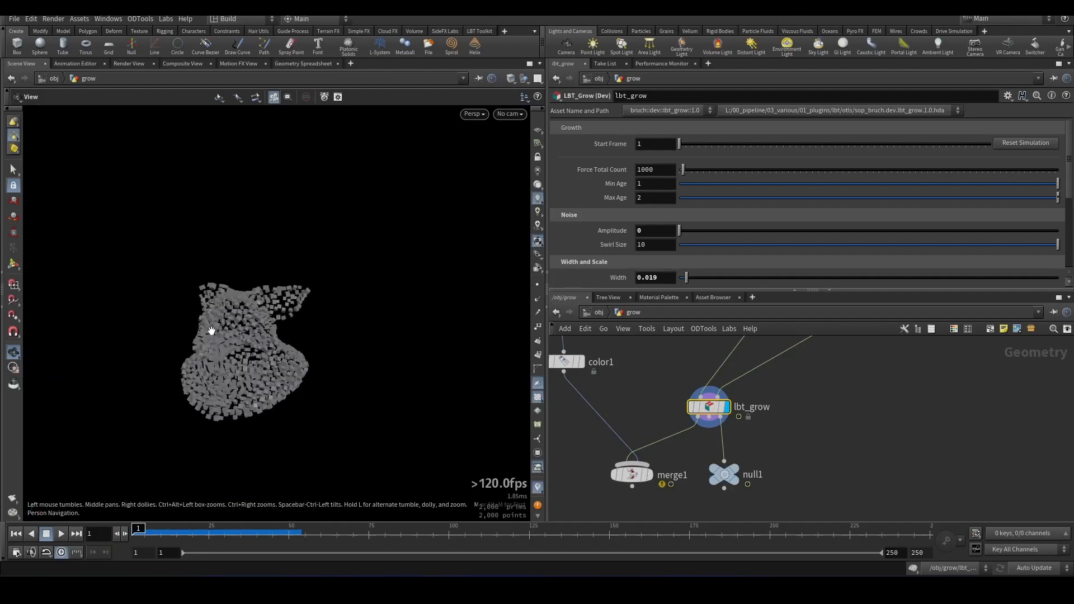